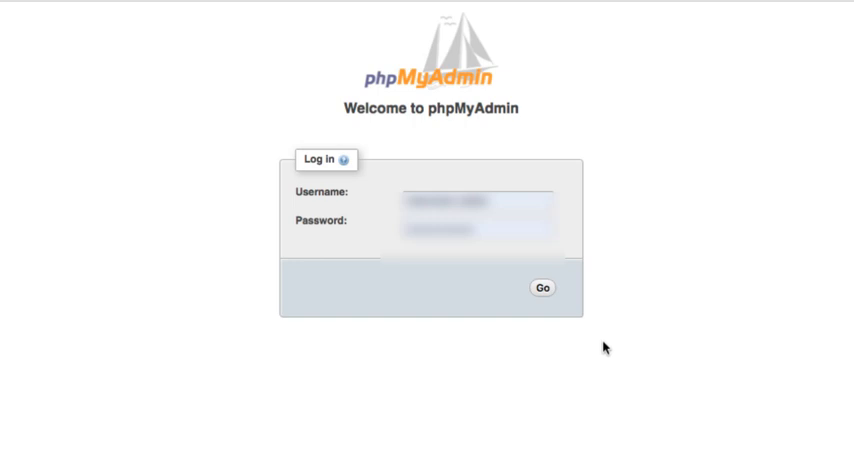
- Submit the phpMyAdmin login form, producing the 'Cannot log in to the MySQL server' error
click(542, 288)
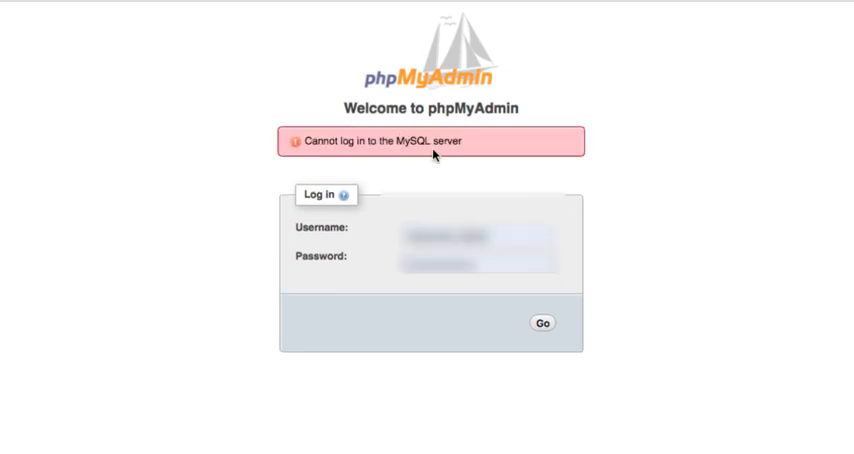
mouse_move(484, 147)
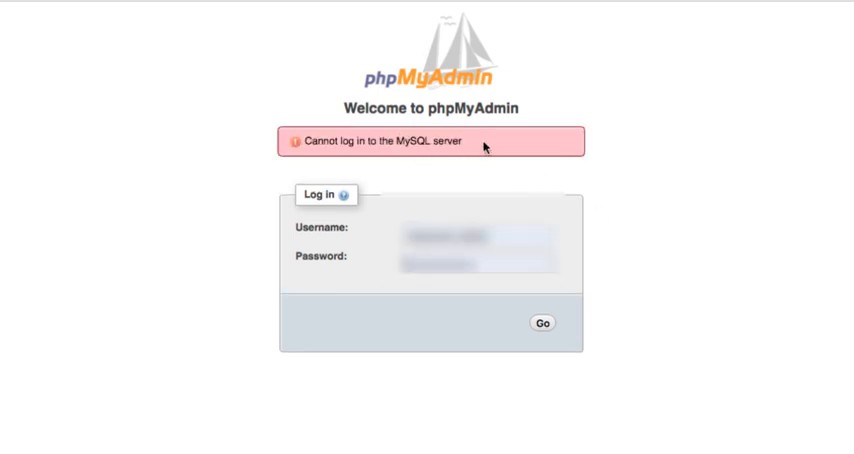
mouse_move(702, 279)
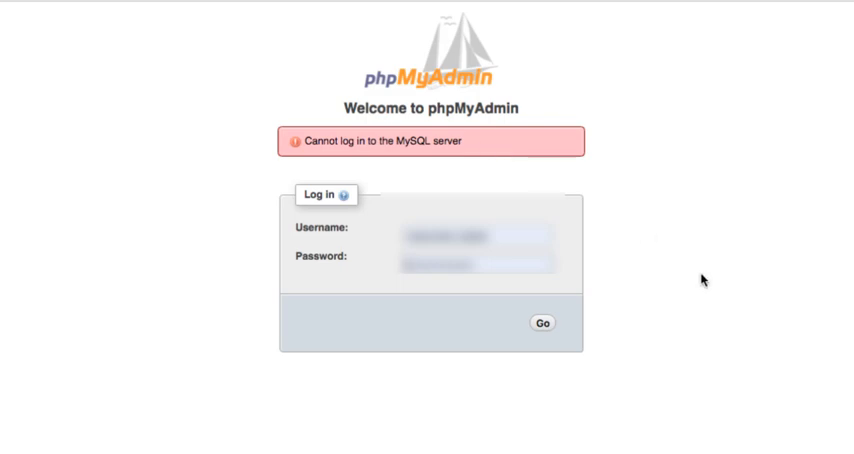
mouse_move(611, 305)
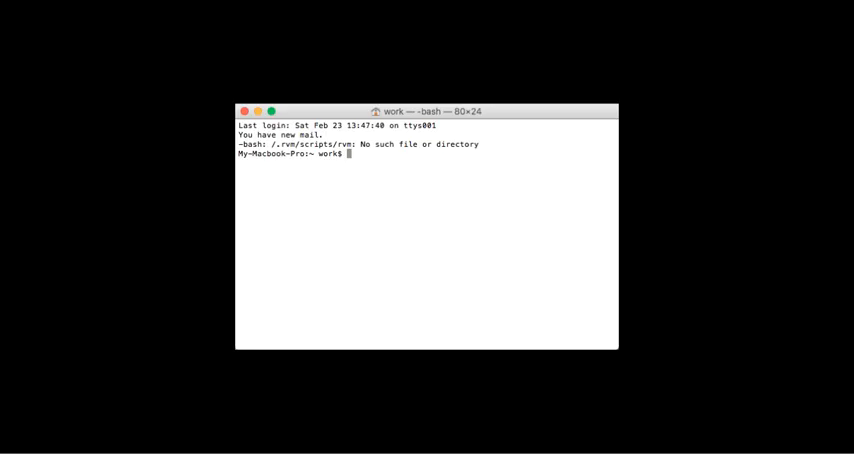
- Run 'mysql -u USERNAME' in Terminal to attempt a command-line login
text(mysql)
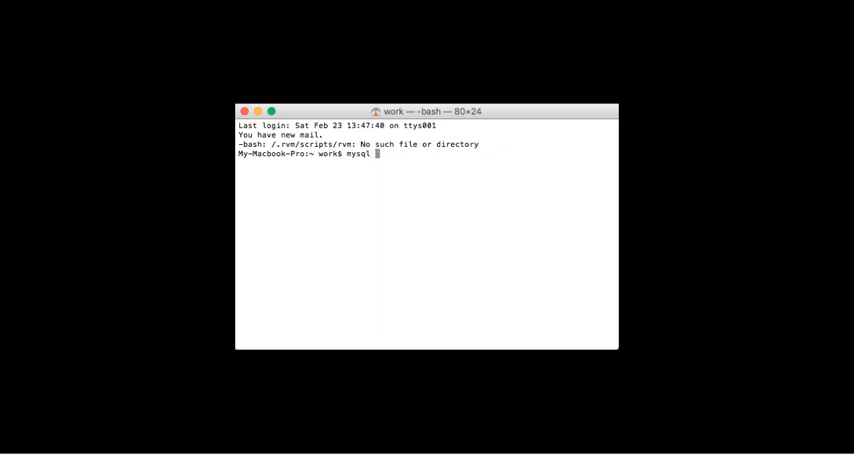
text(-u)
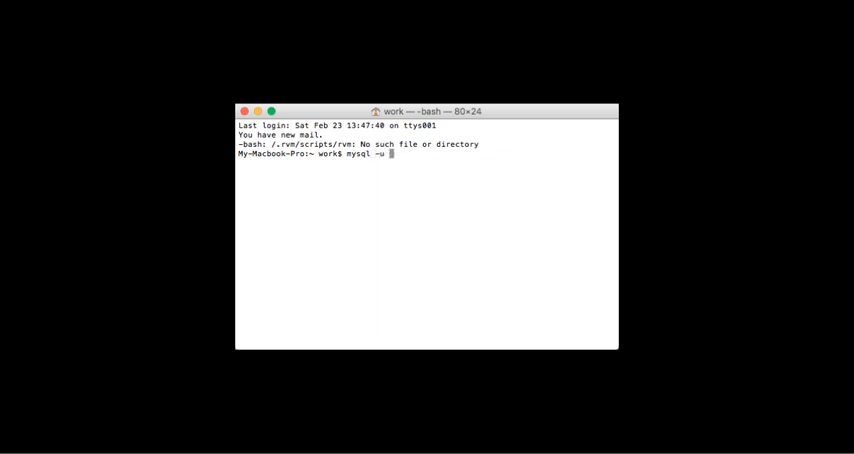
text(USERNAME)
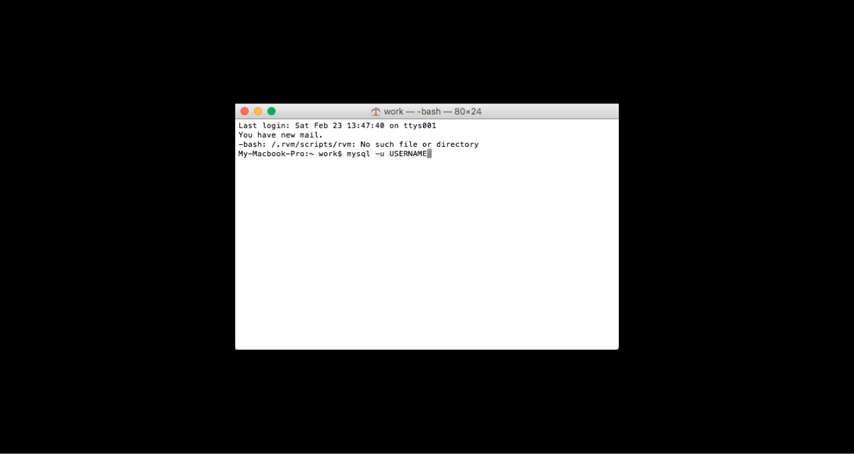
key(Return)
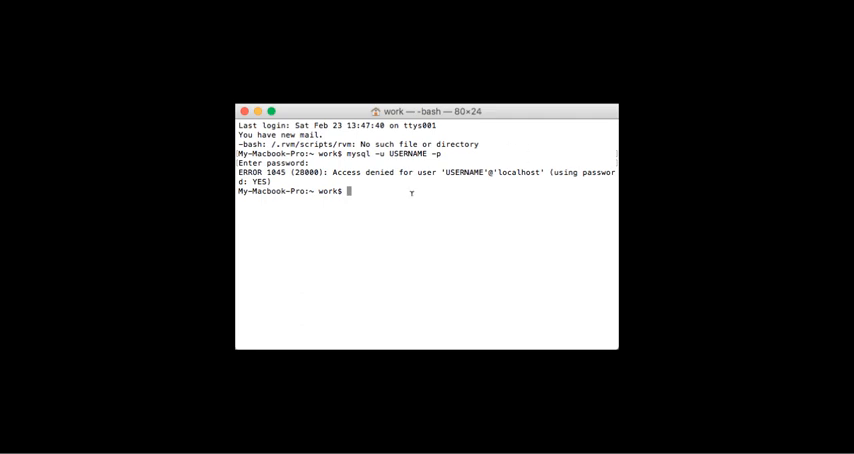
- Paste 'ERROR 1040 (08004): Too many connections' at the prompt and highlight it
text(ERROR 1040 (08004): Too many connections)
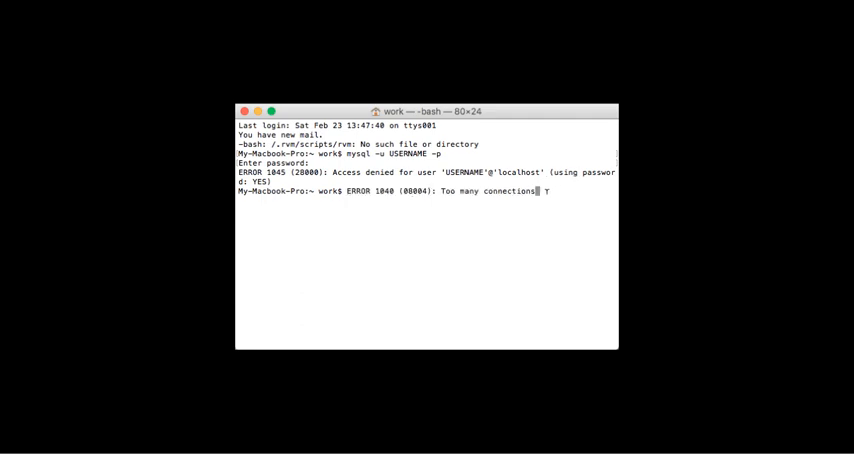
drag(345, 190, 537, 190)
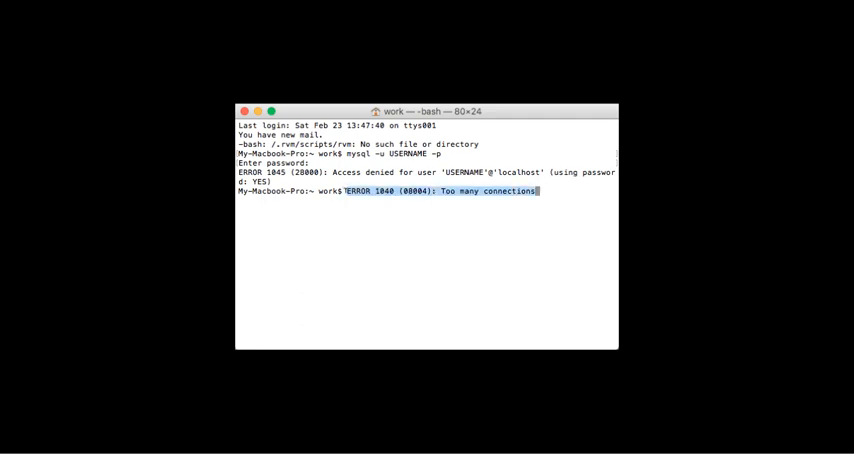